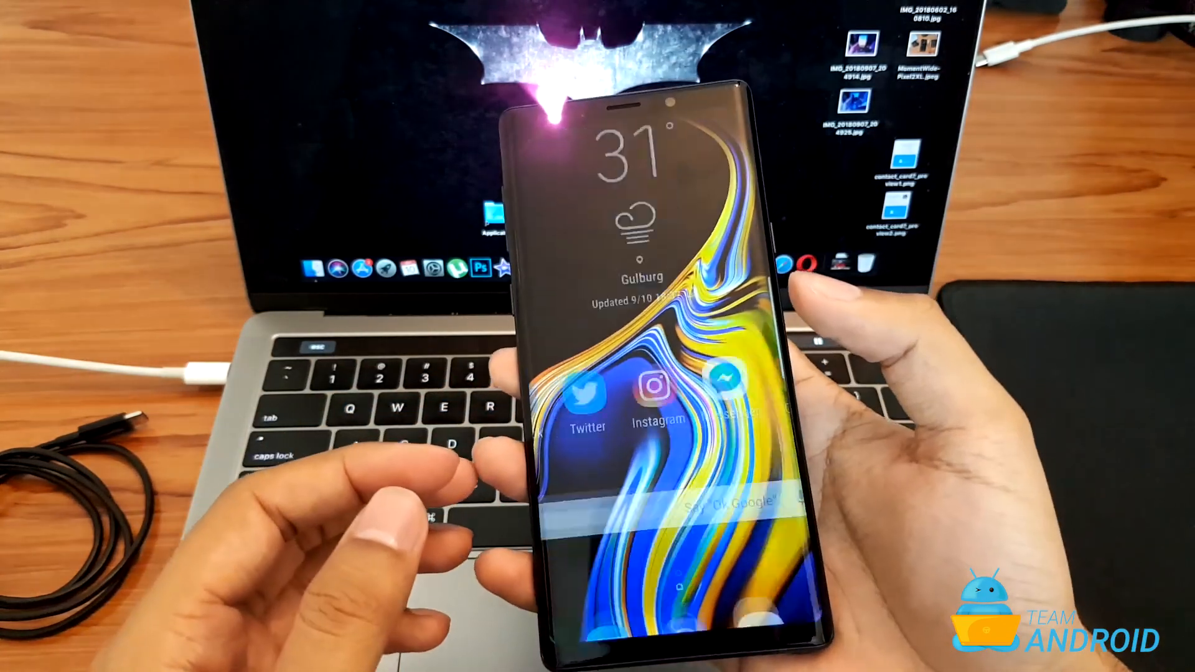
Hold the side key to show the Power off, Restart and Emergency mode options
key("power")
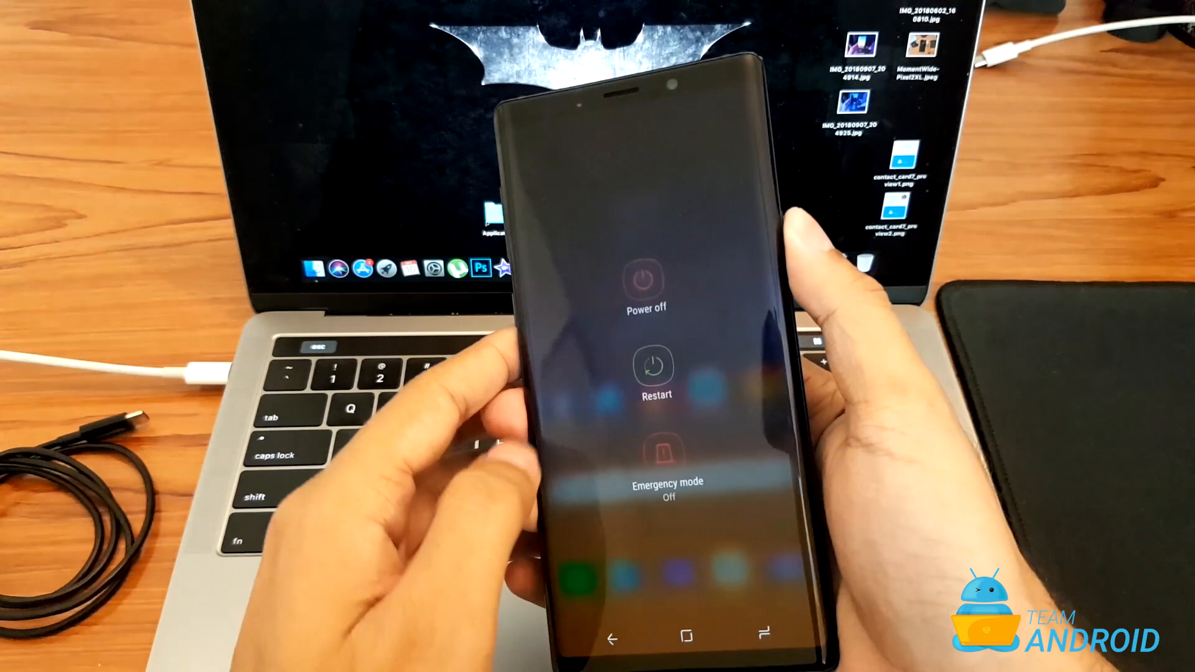